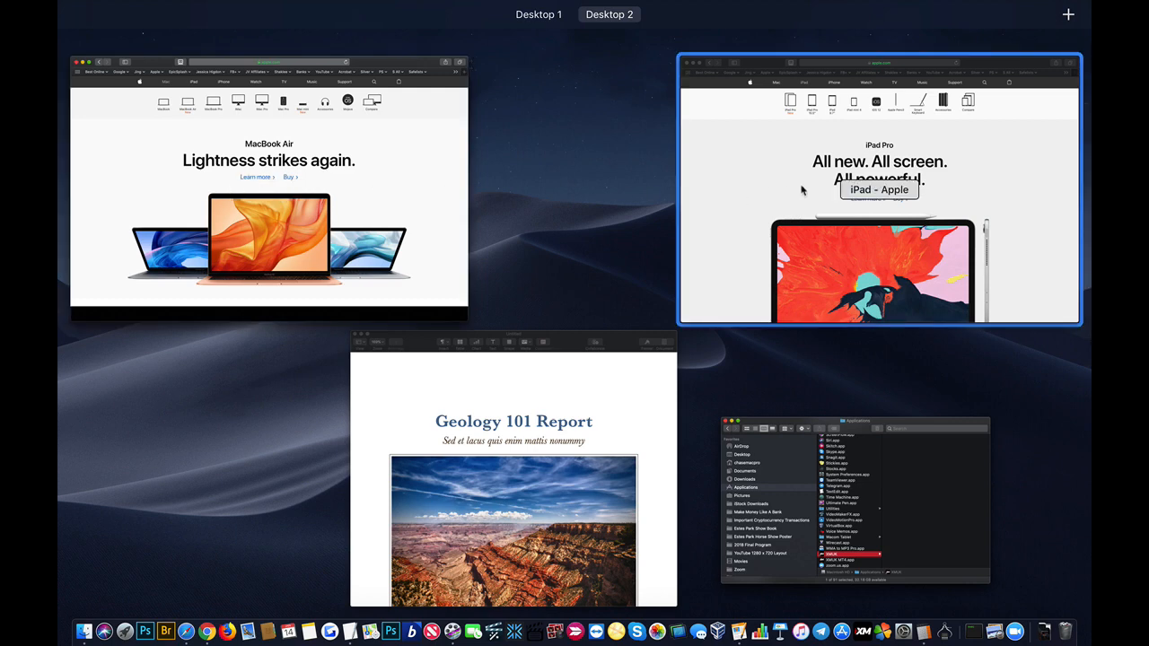
mouse_move(776, 198)
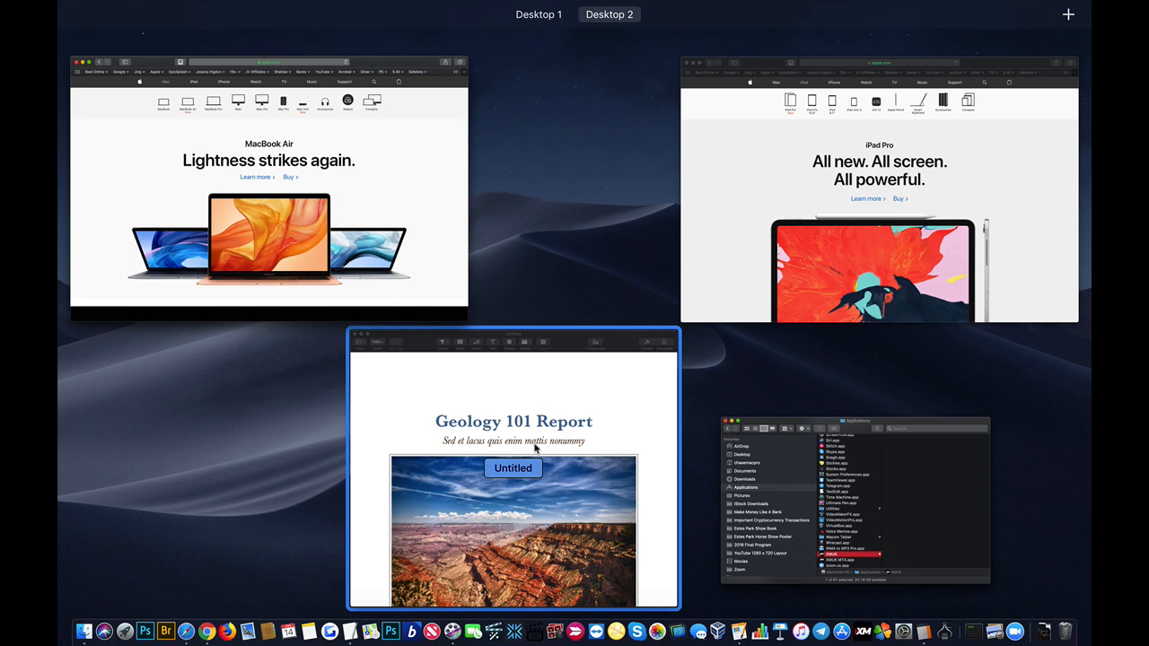
mouse_move(476, 376)
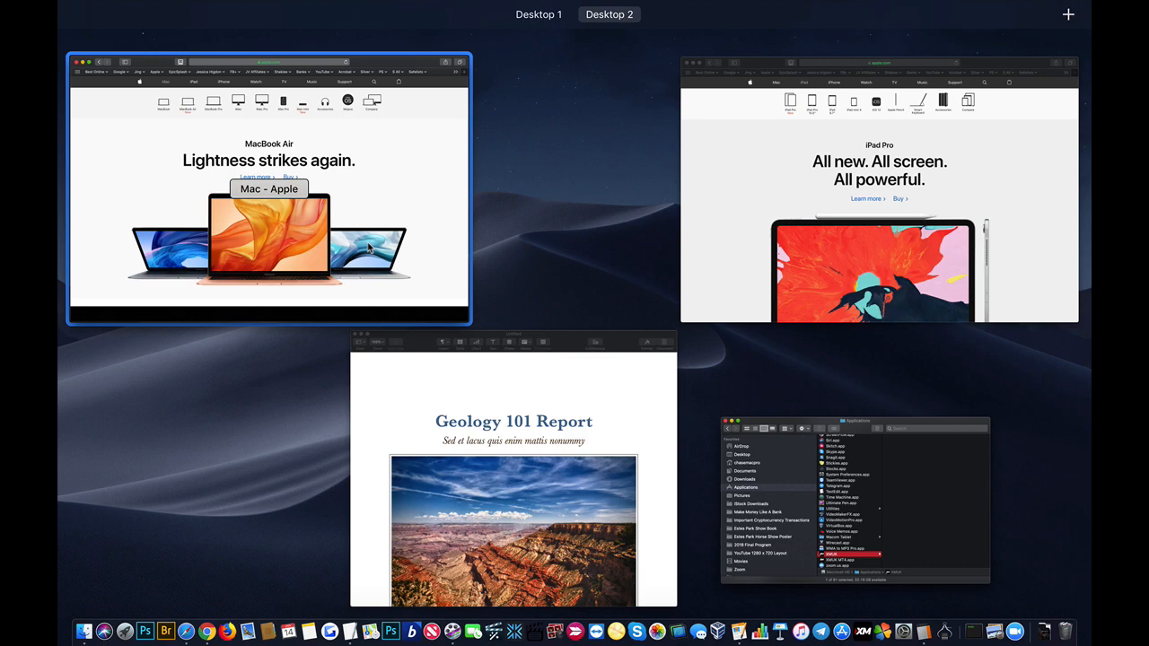
click(270, 188)
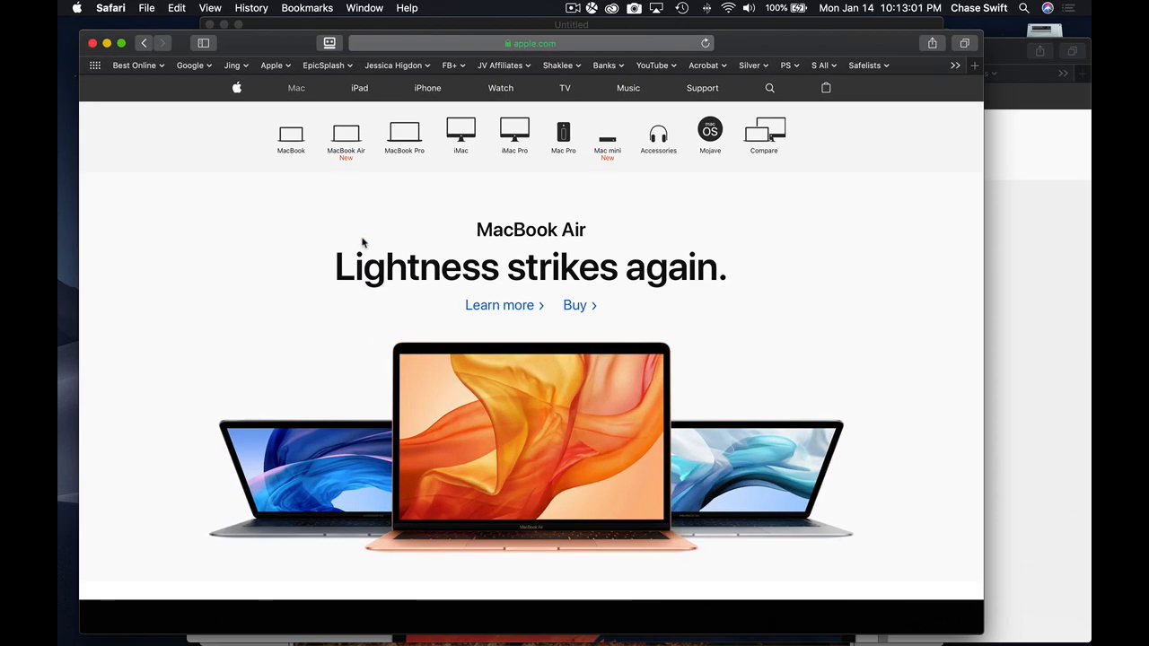
mouse_move(966, 333)
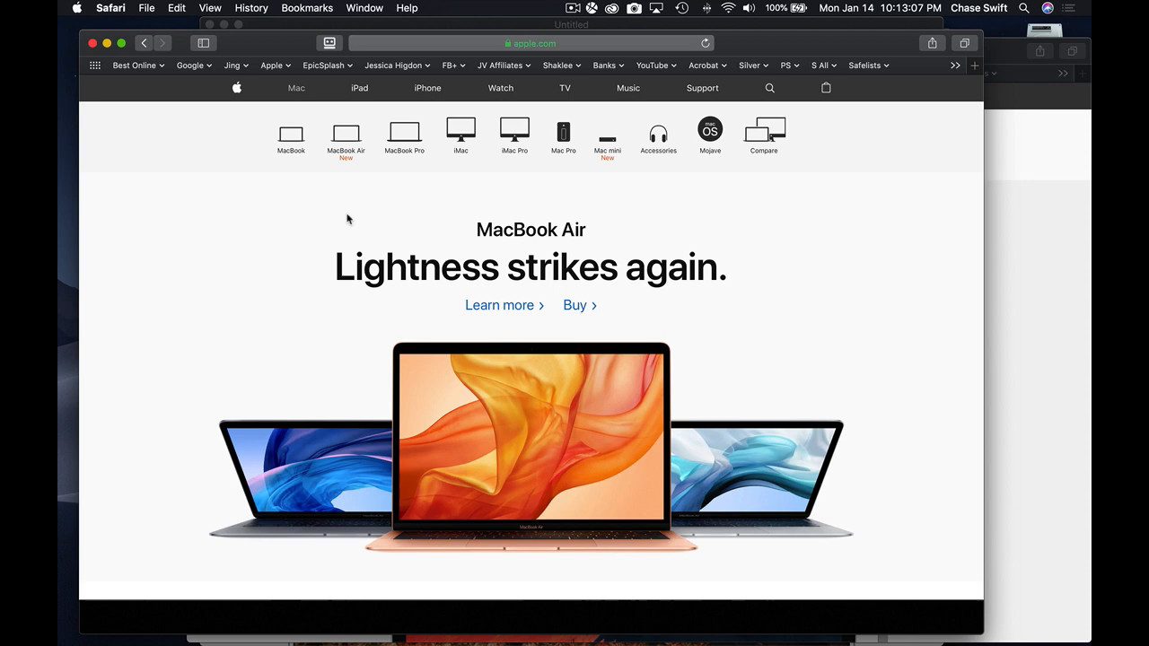
mouse_move(160, 118)
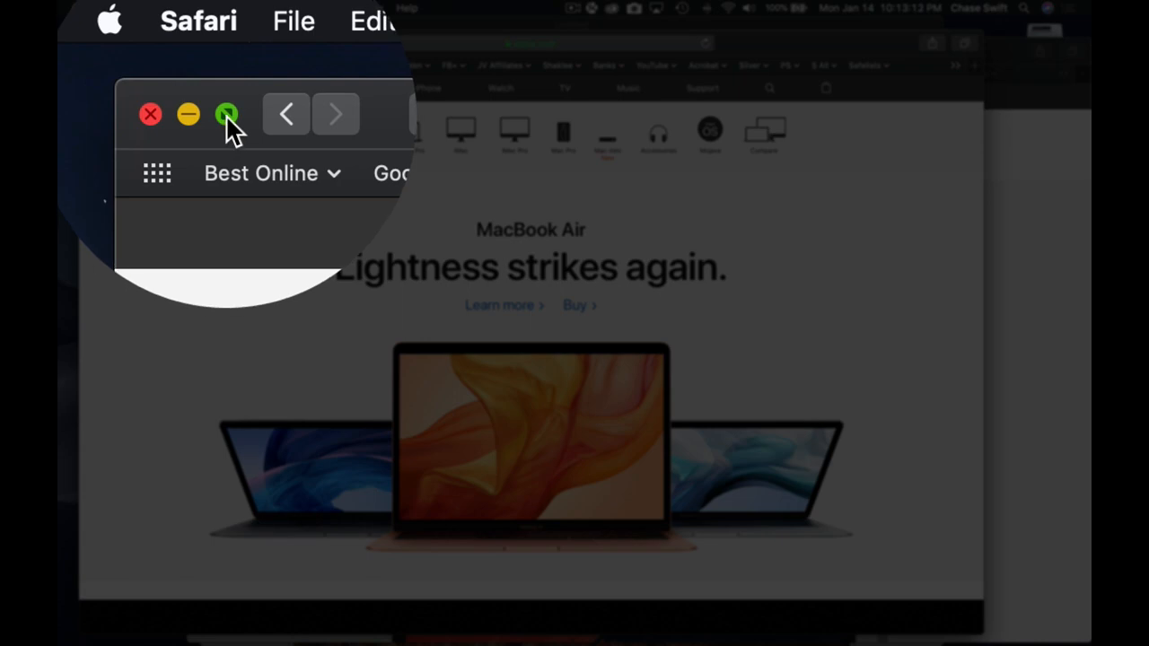
click(226, 115)
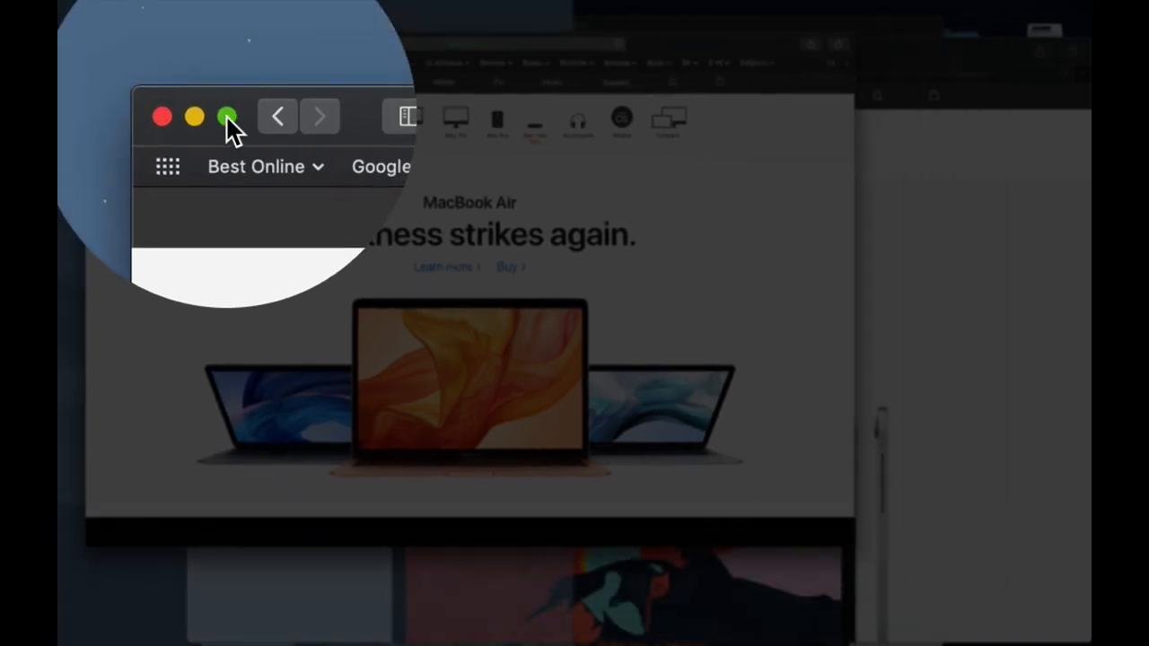
click(226, 114)
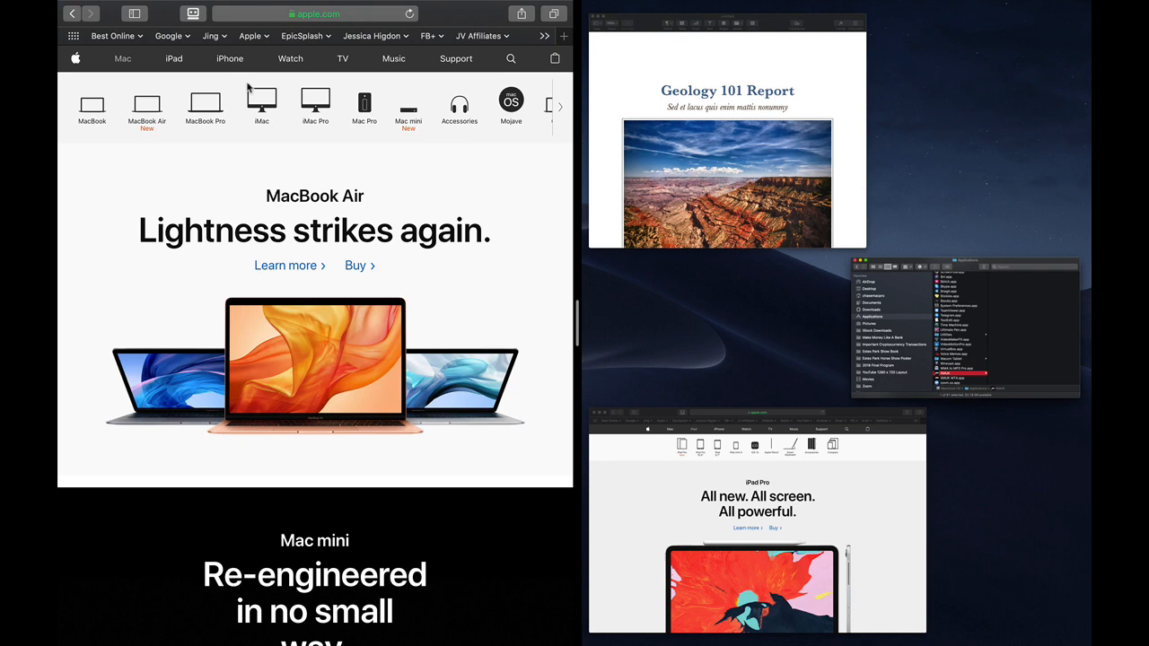
mouse_move(714, 346)
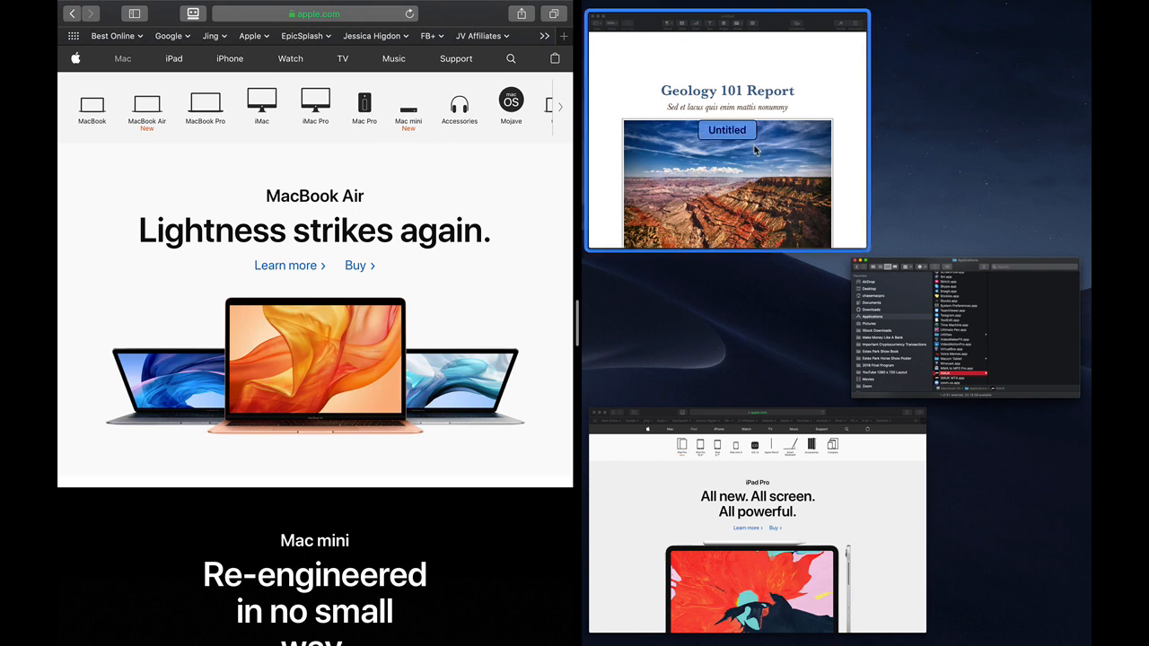
mouse_move(812, 265)
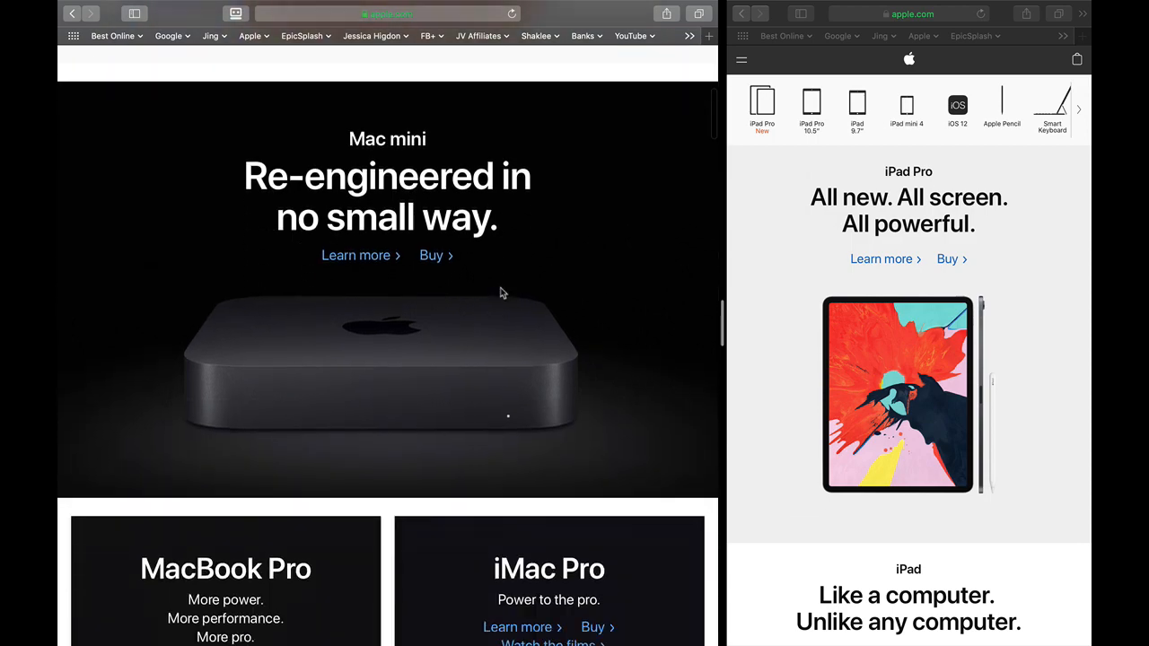
scroll(down, 3)
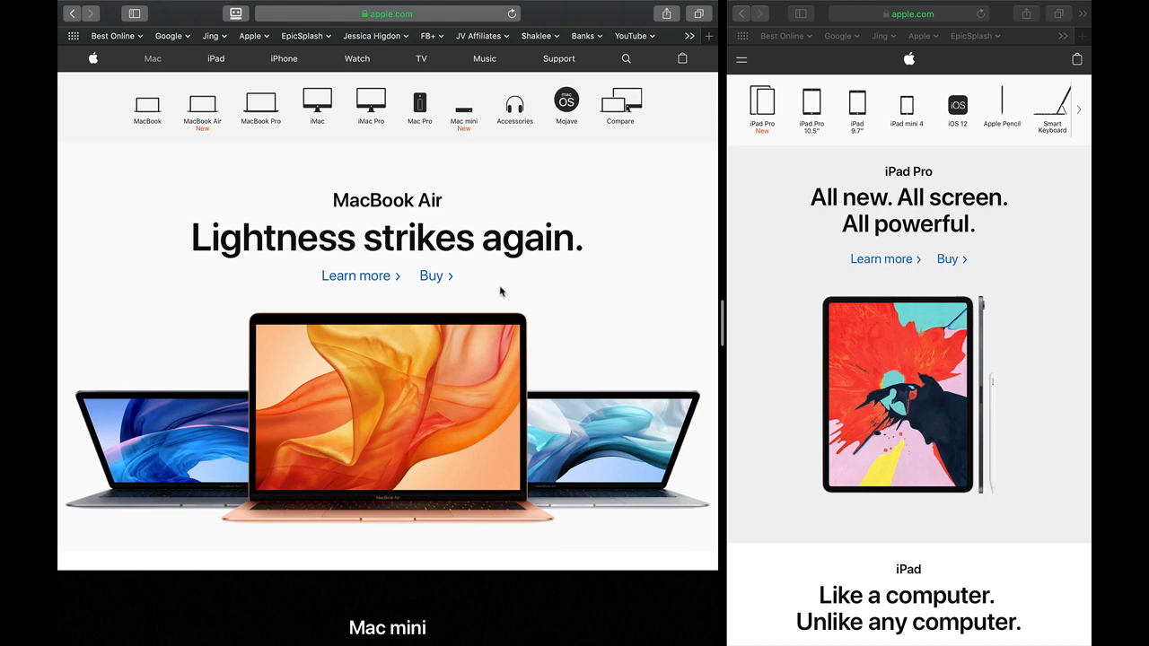
scroll(down, 3)
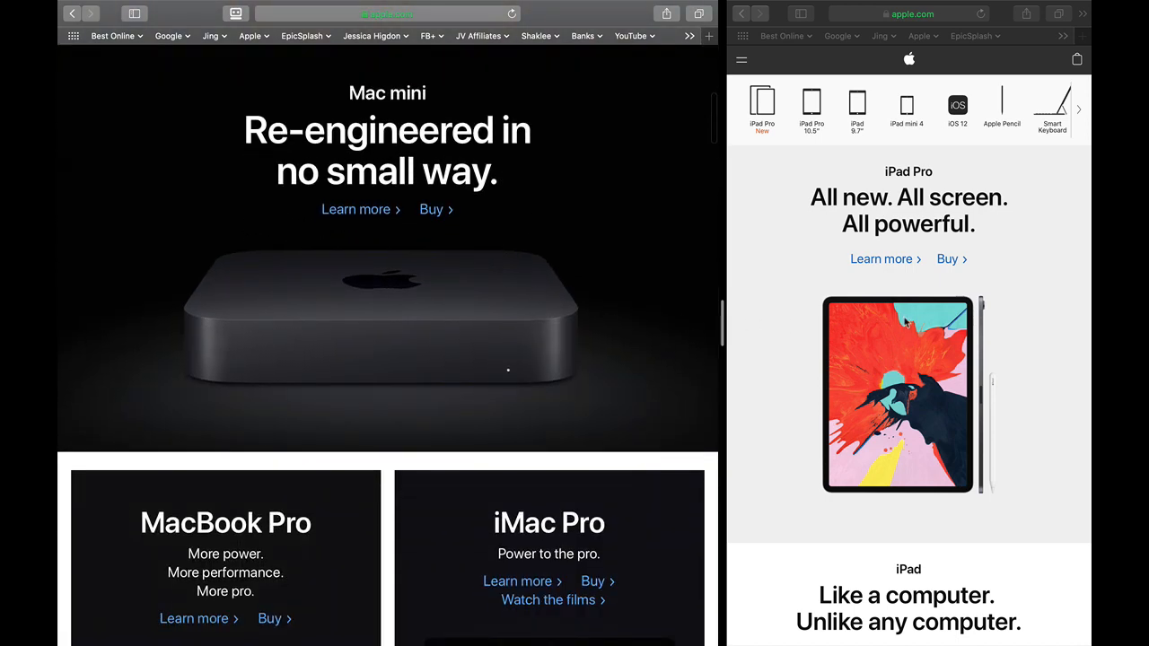
scroll(down, 3)
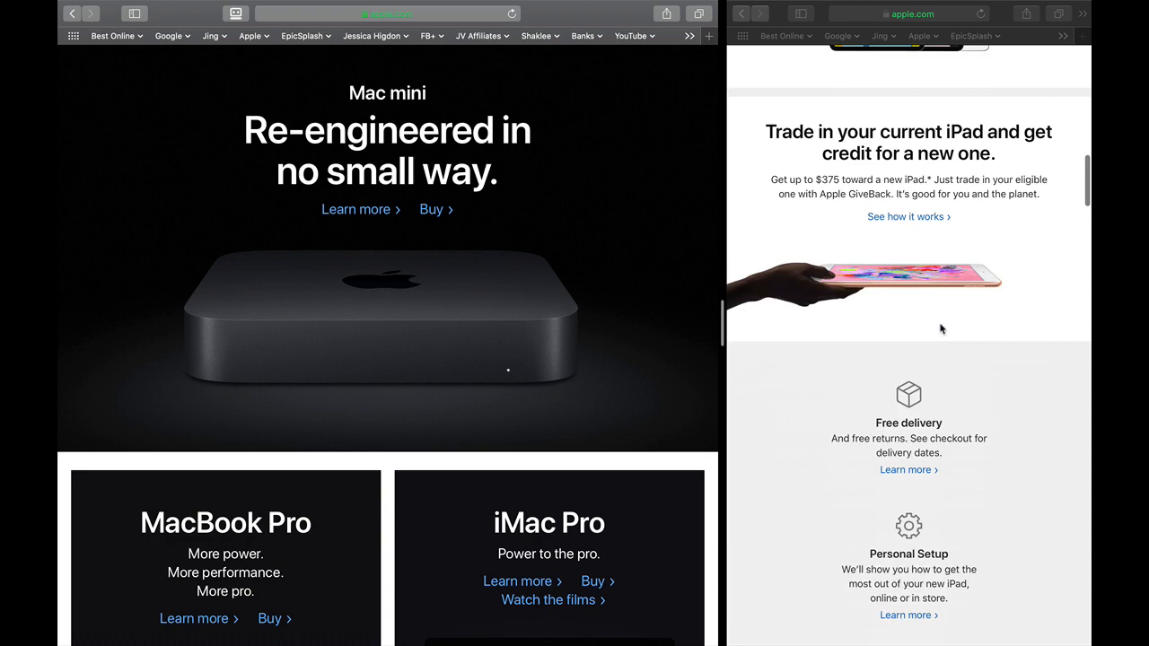
scroll(up, 3)
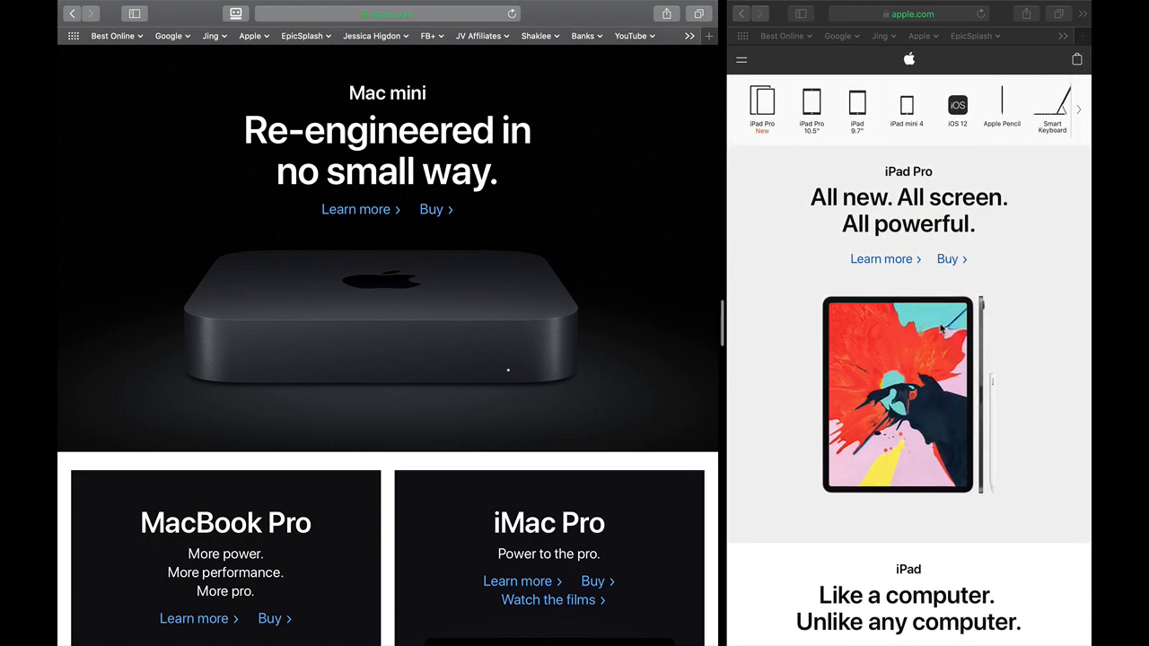
mouse_move(969, 84)
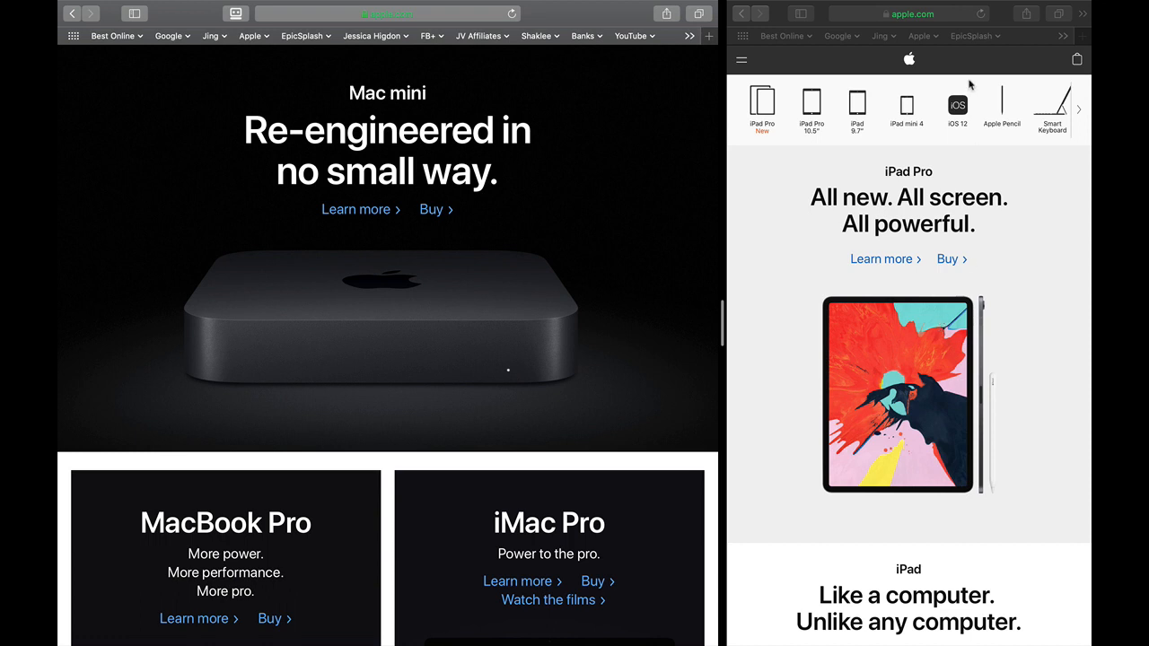
mouse_move(689, 83)
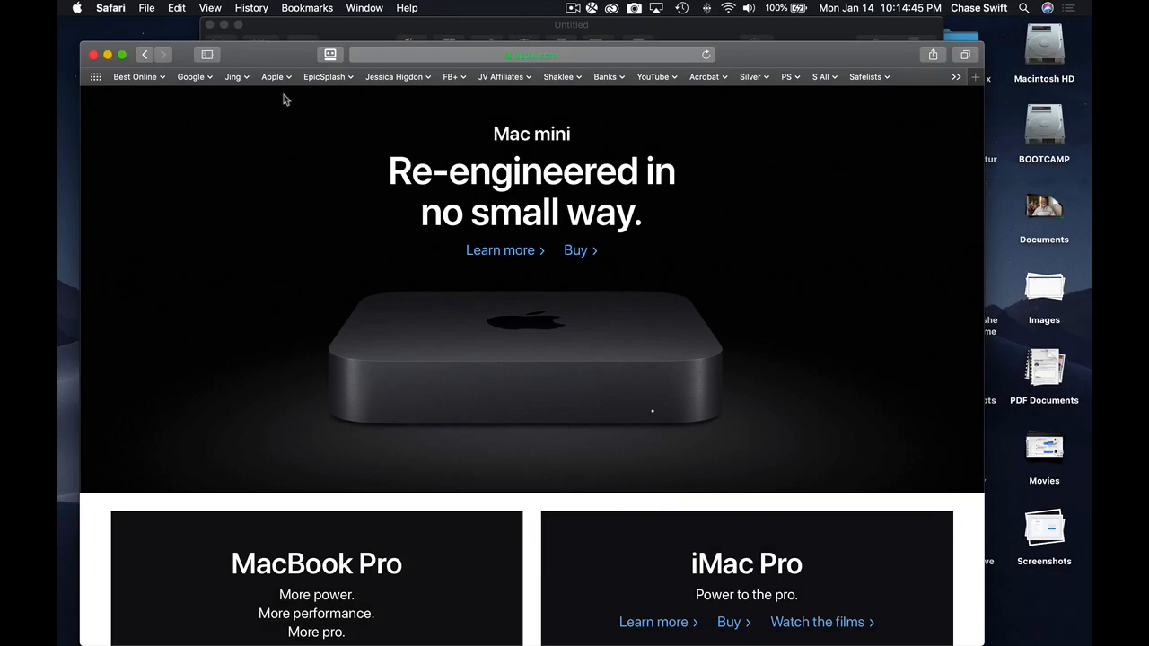
mouse_move(393, 149)
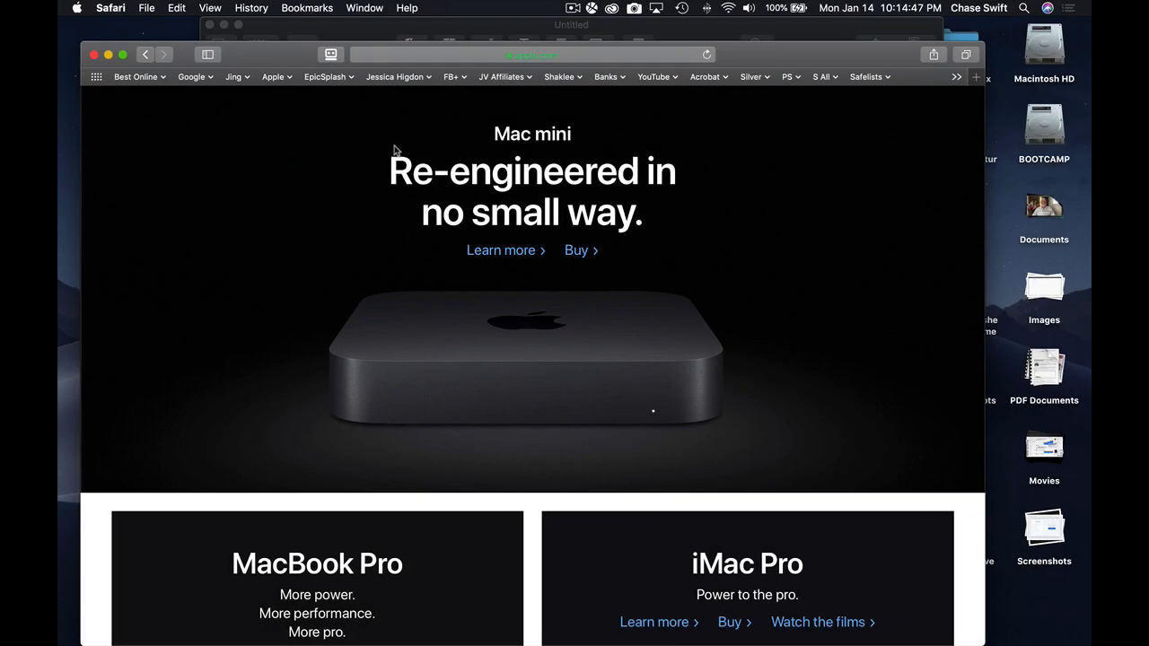
mouse_move(445, 149)
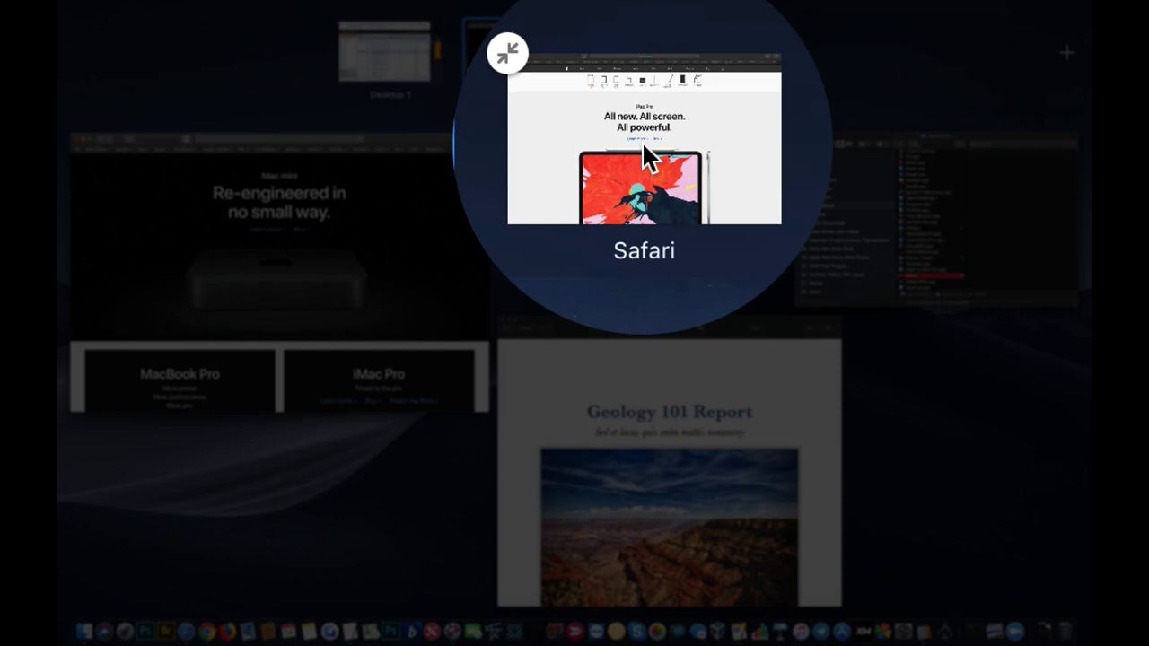
Close the iPad page's full-screen space and bring the Safari MacBook Air window forward
click(642, 152)
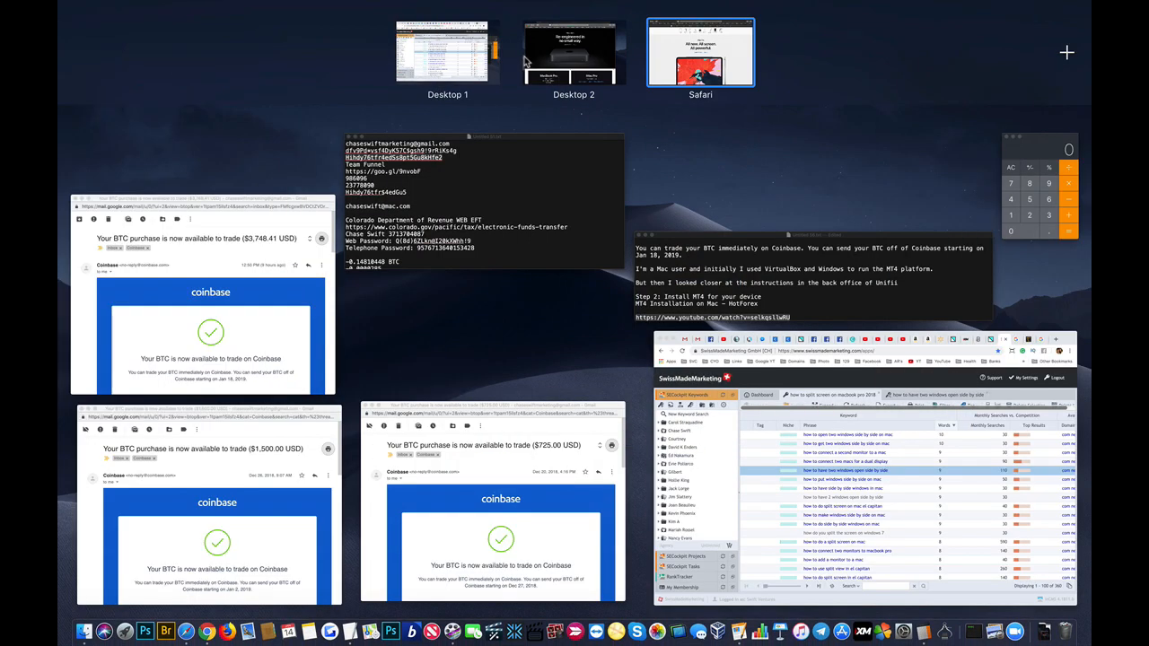
click(700, 51)
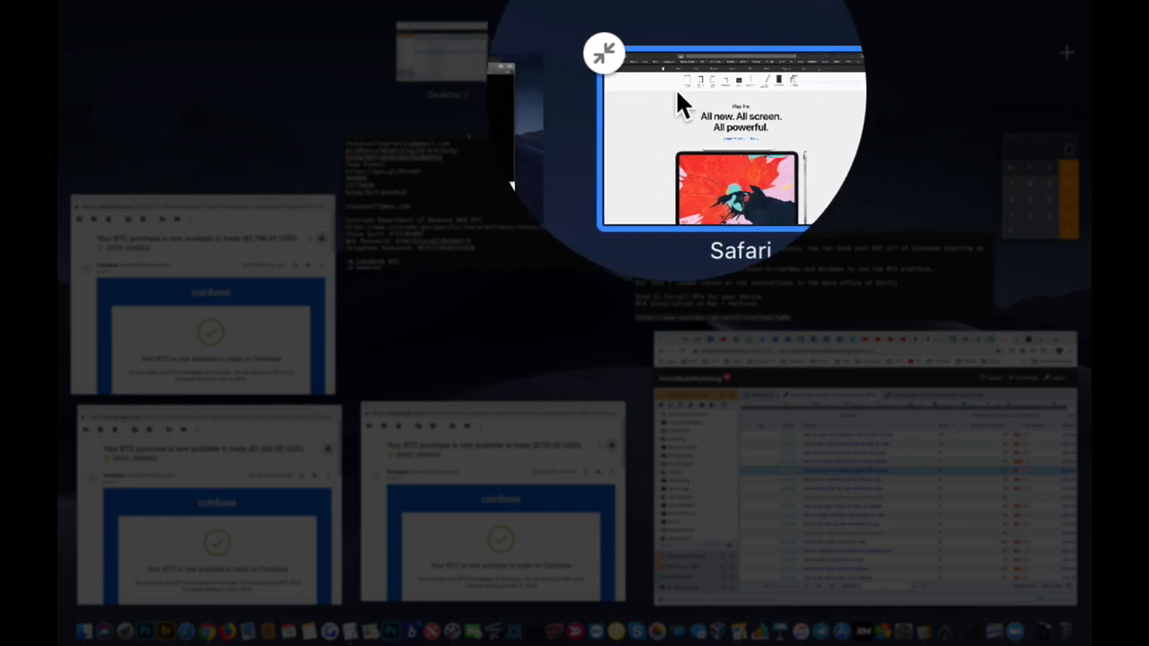
click(740, 135)
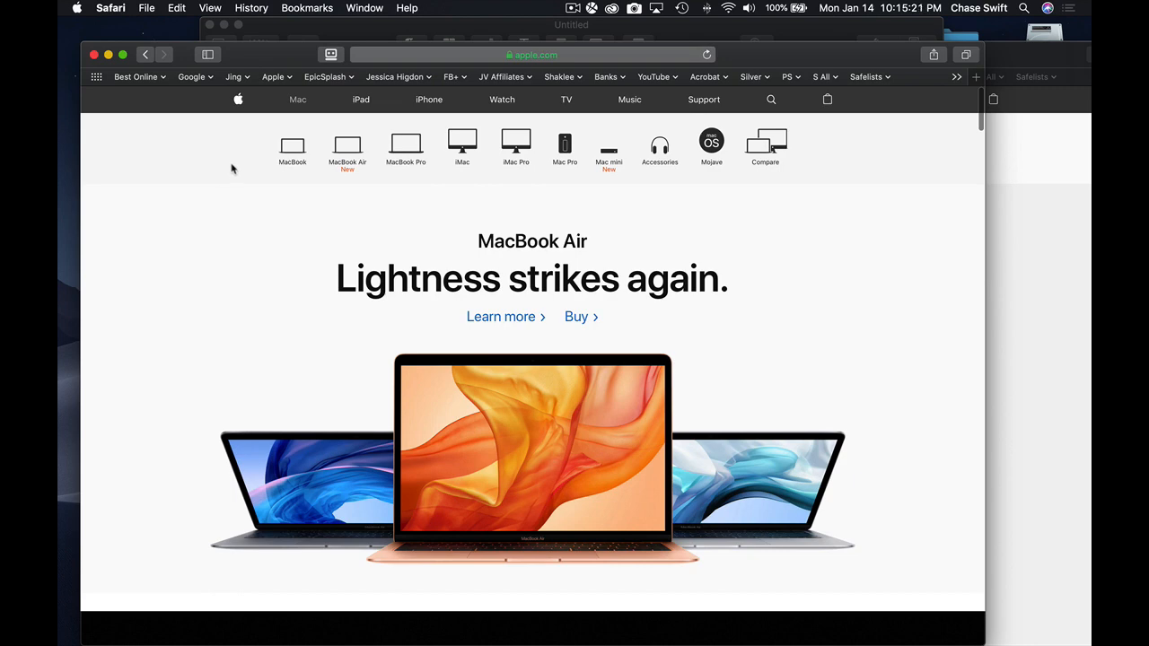
mouse_move(289, 187)
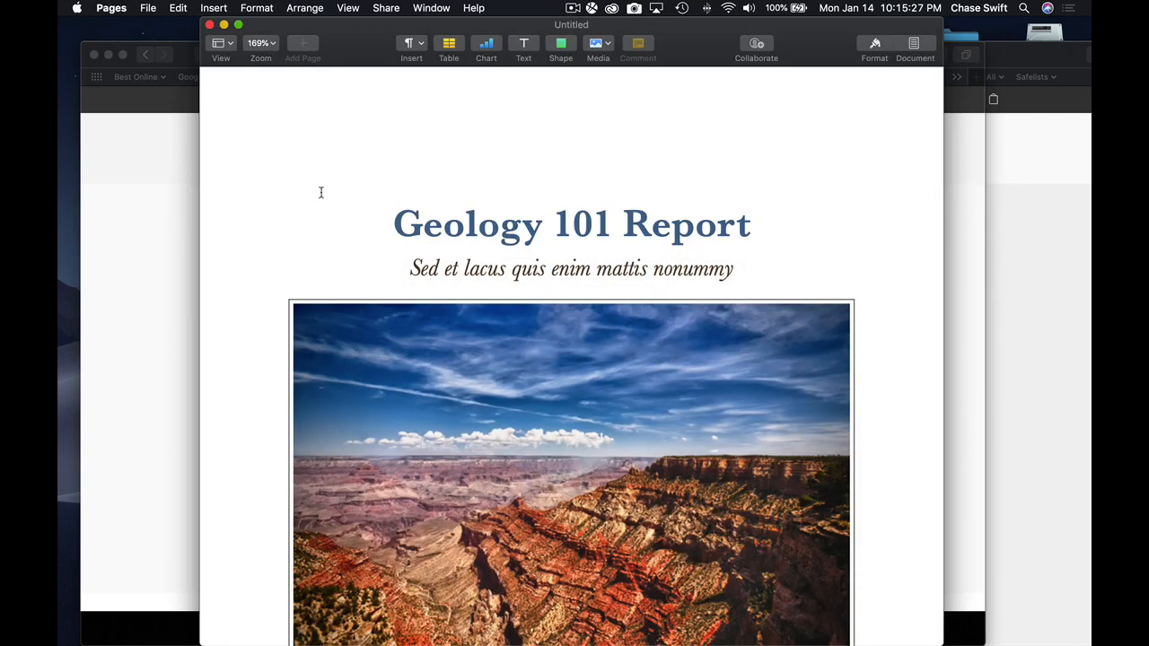
mouse_move(271, 162)
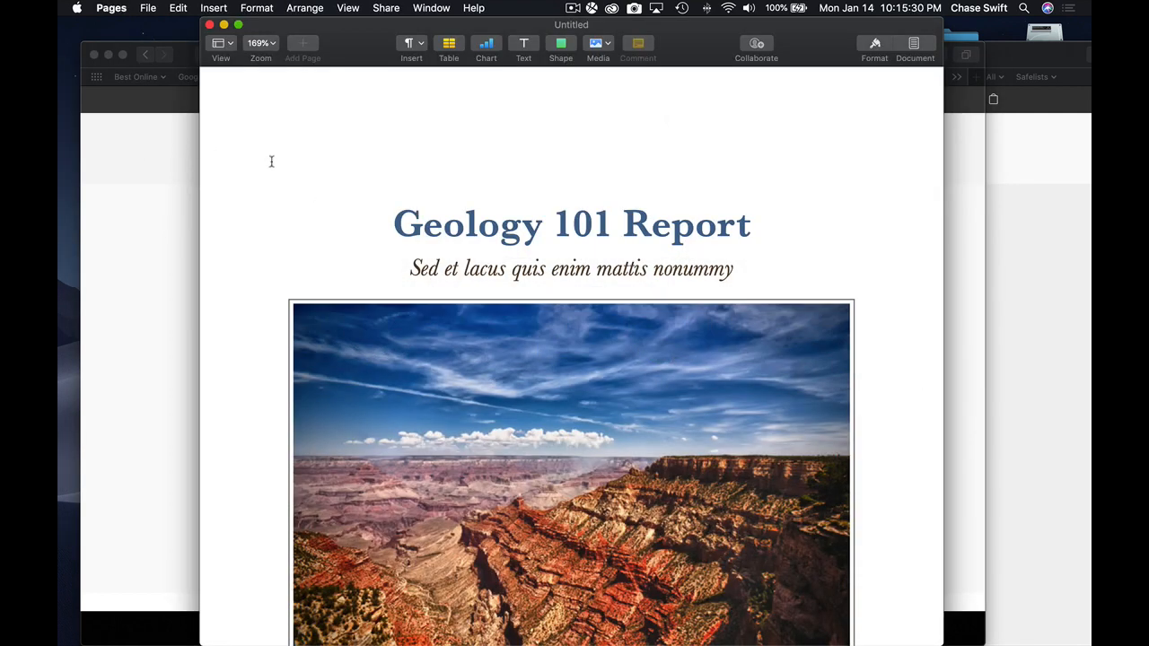
mouse_move(145, 160)
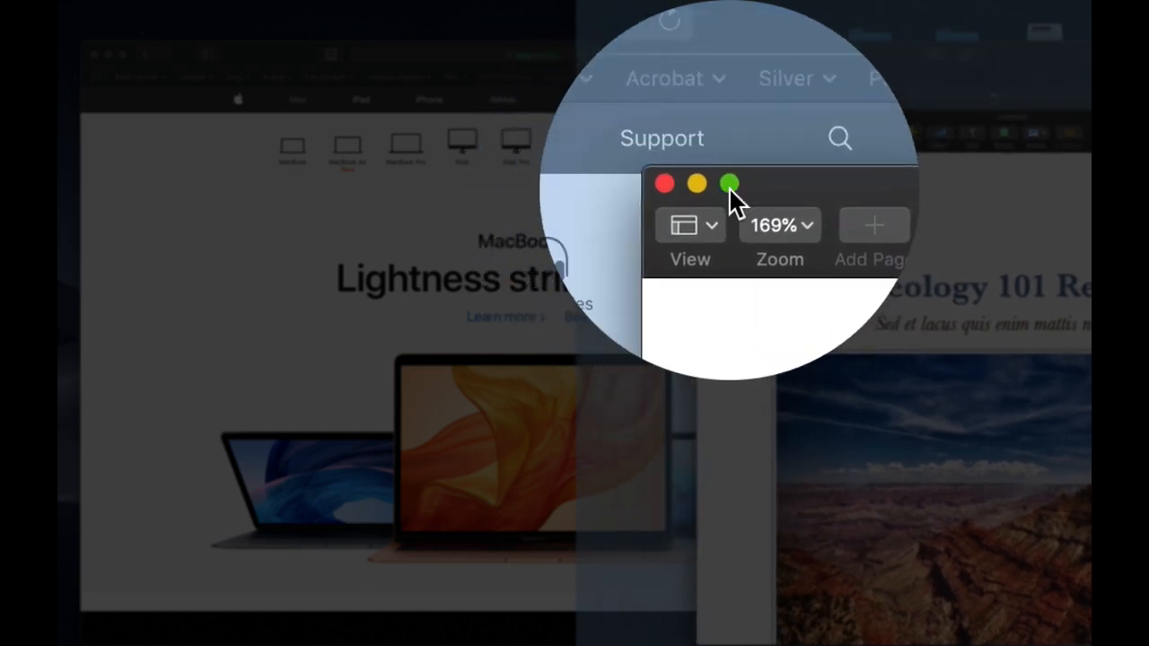
click(728, 183)
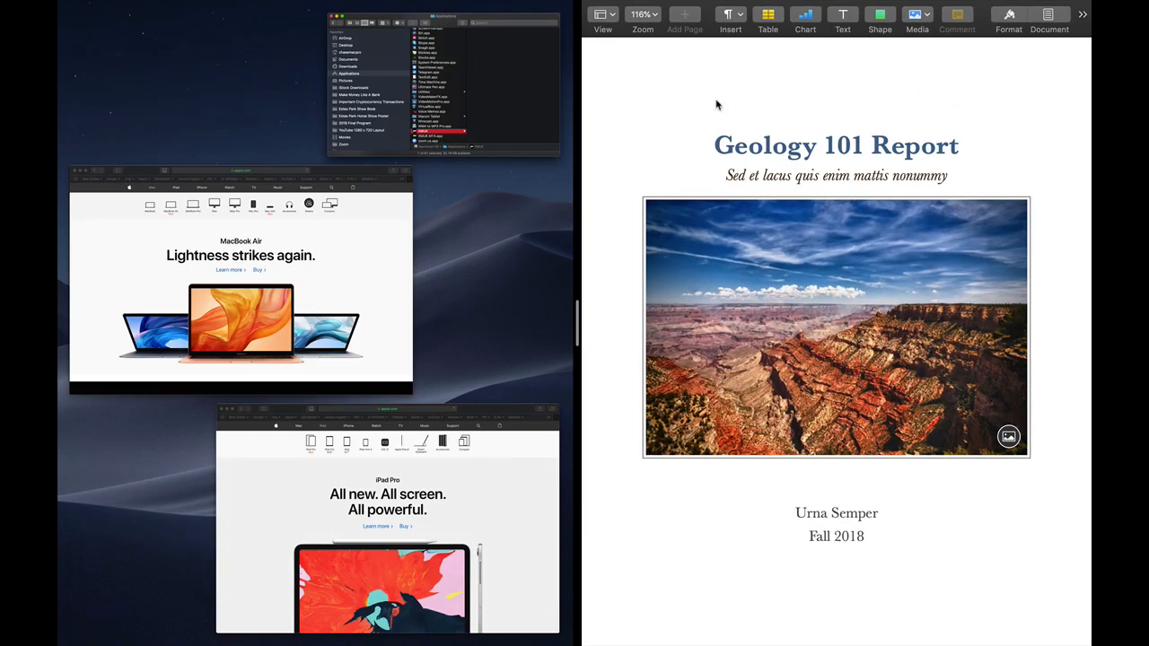
mouse_move(703, 132)
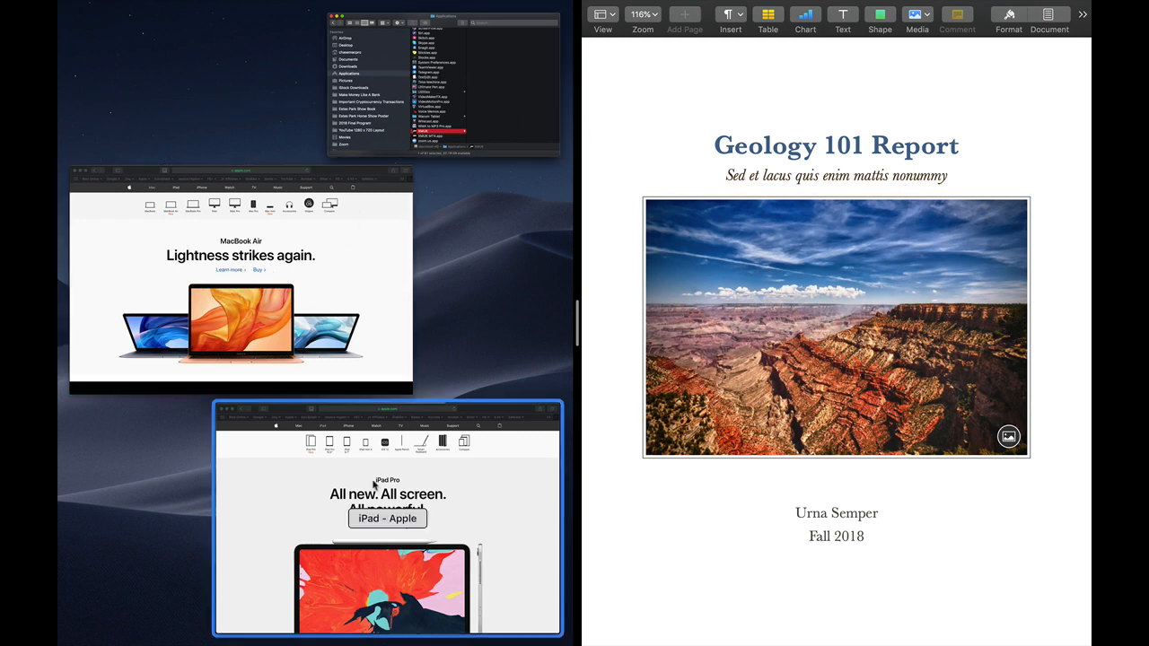
click(240, 278)
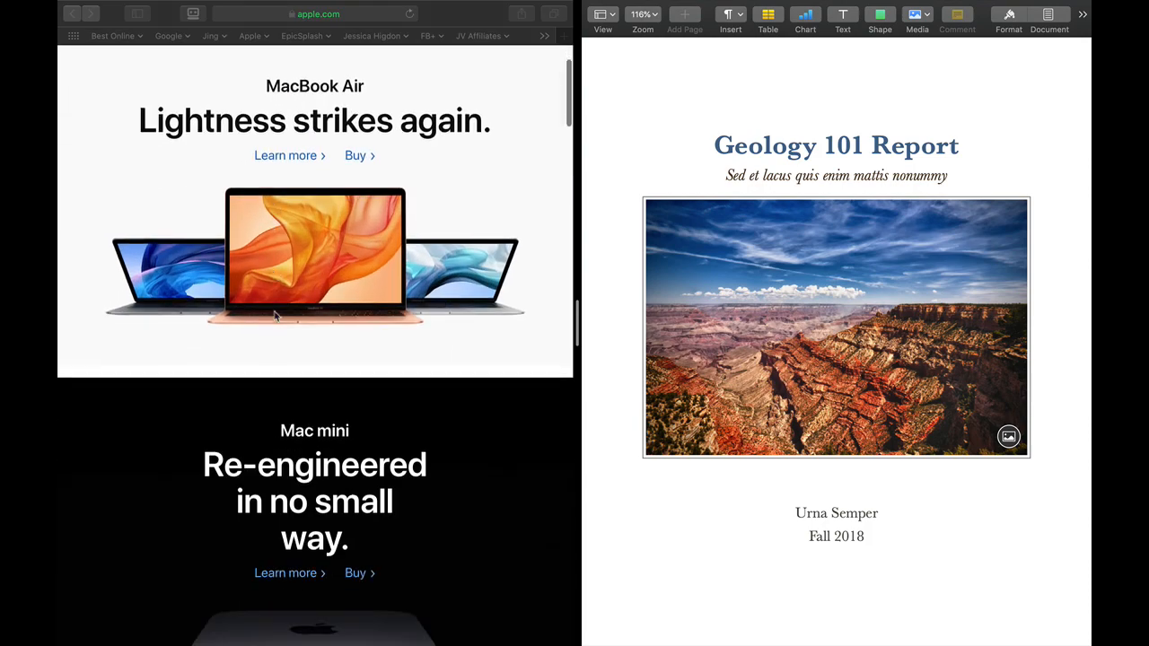
scroll(down, 3)
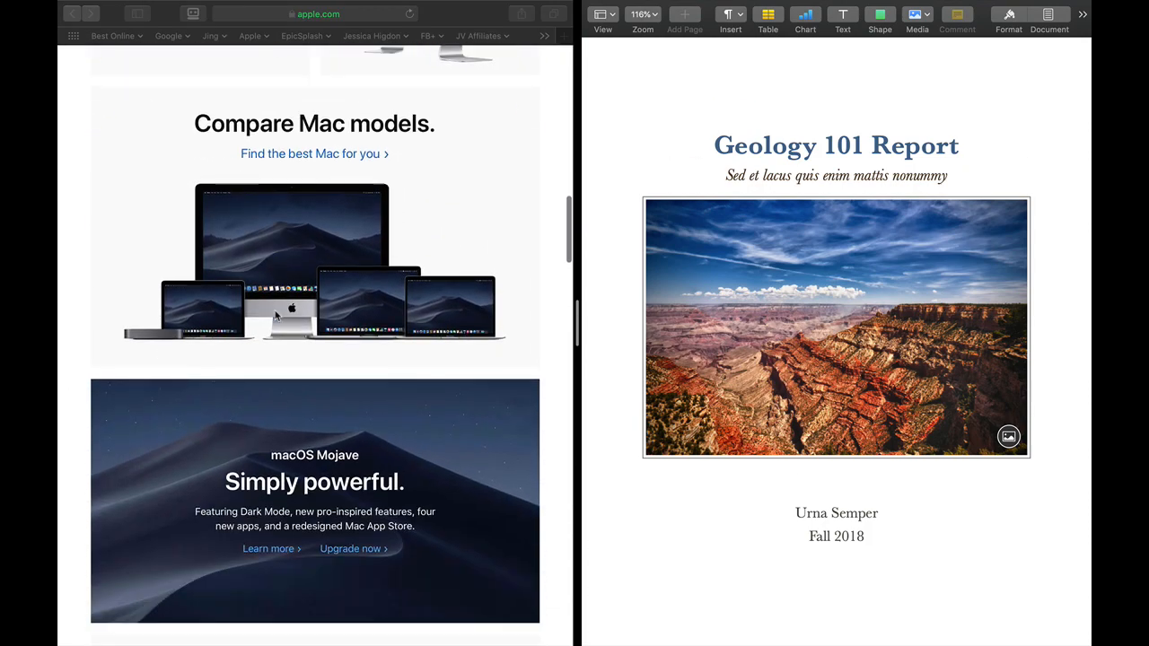
scroll(down, 3)
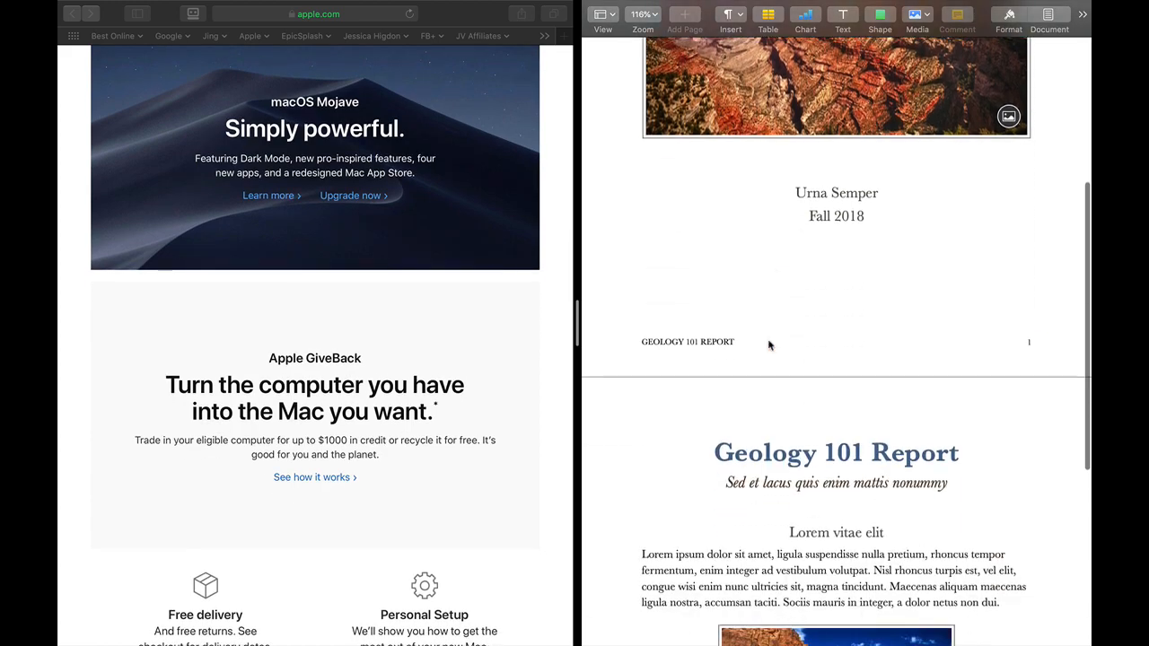
scroll(down, 3)
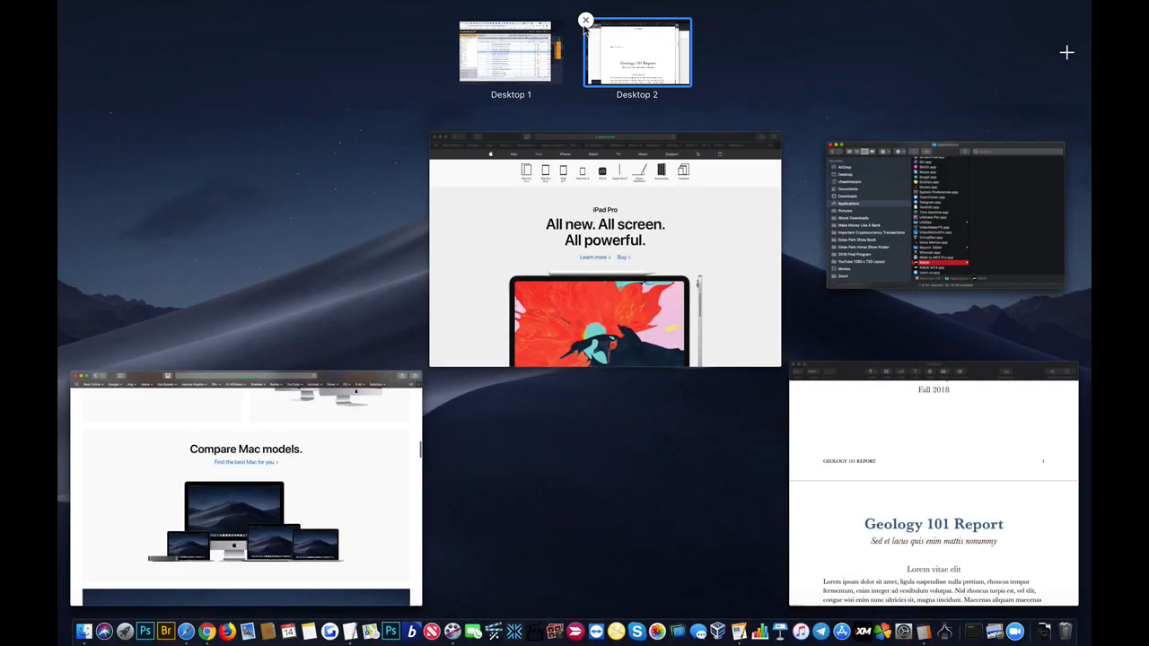
mouse_move(366, 427)
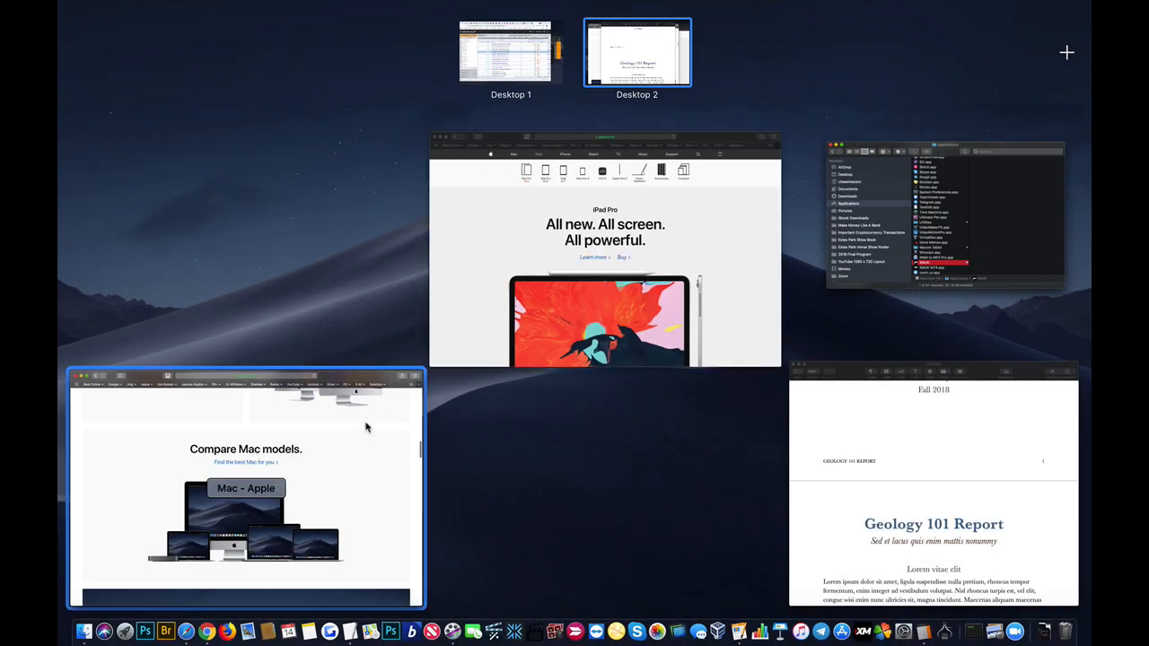
Restore Safari as a normal window, then switch to the Pages Geology 101 Report
click(603, 247)
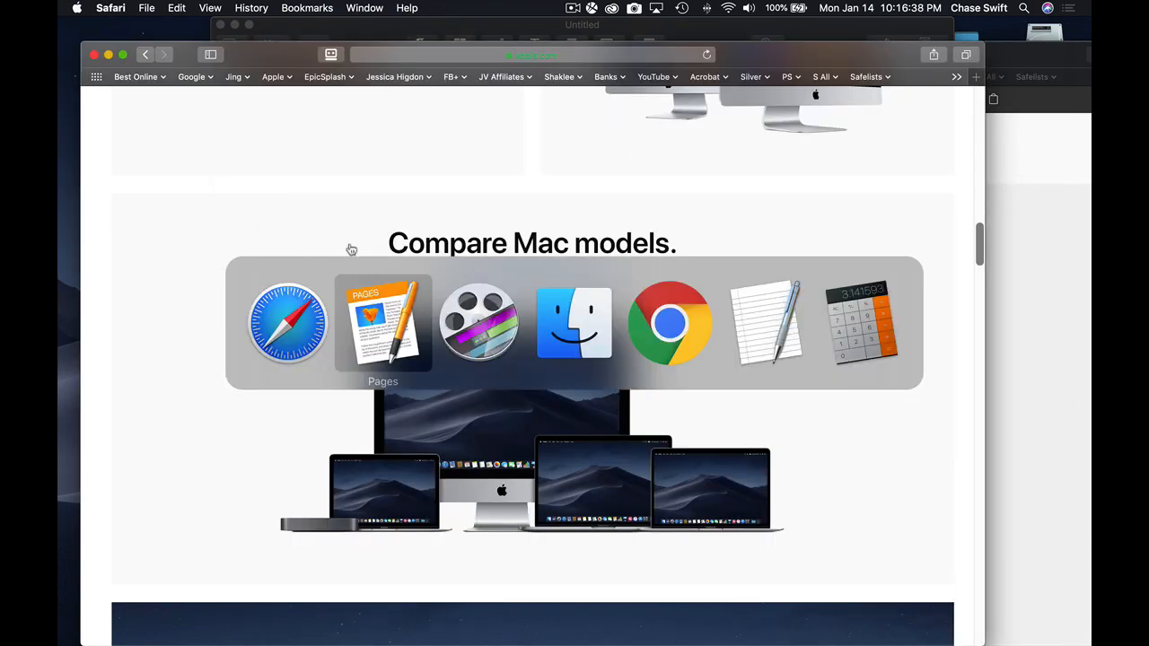
click(384, 323)
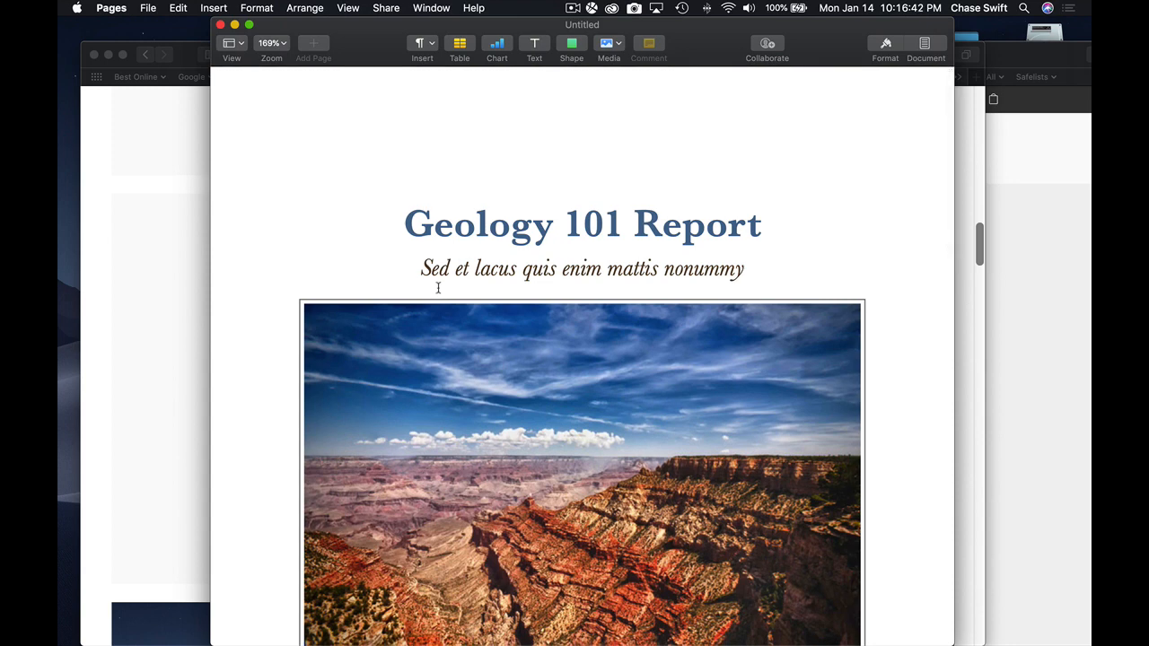
mouse_move(445, 287)
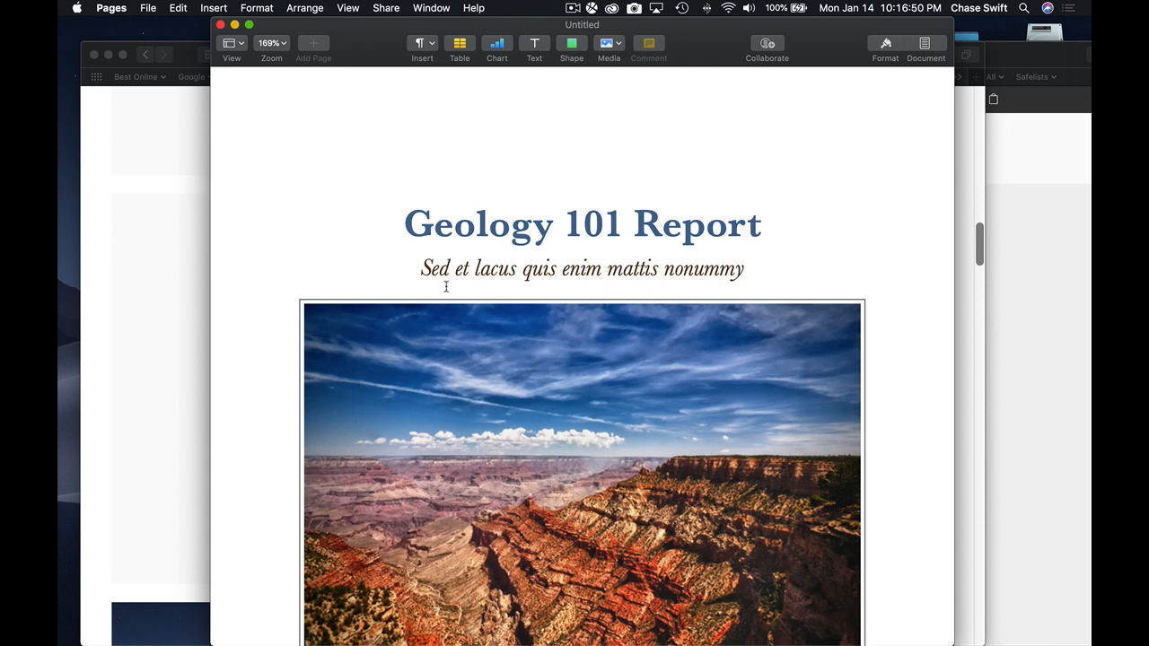
mouse_move(388, 237)
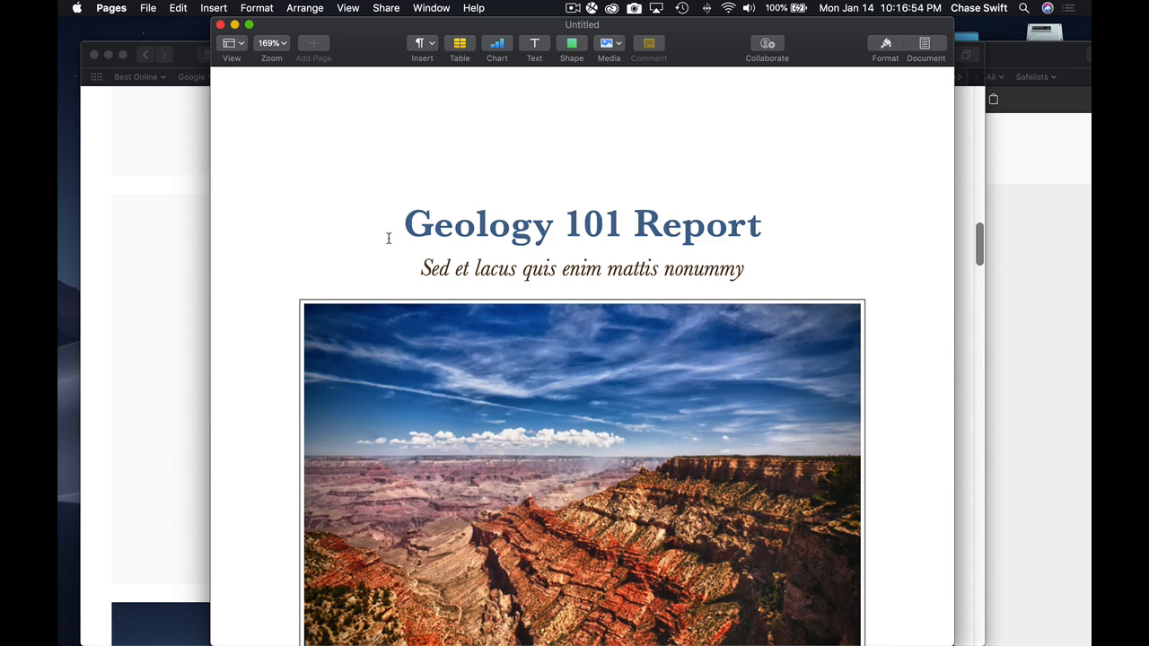
mouse_move(394, 195)
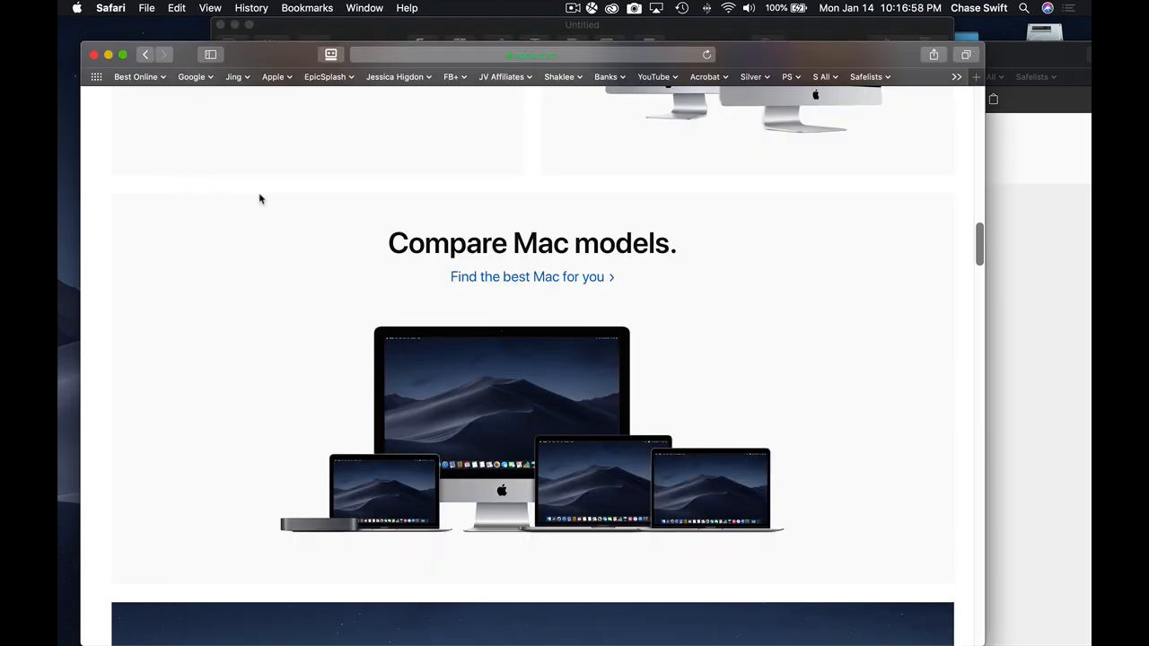
mouse_move(488, 223)
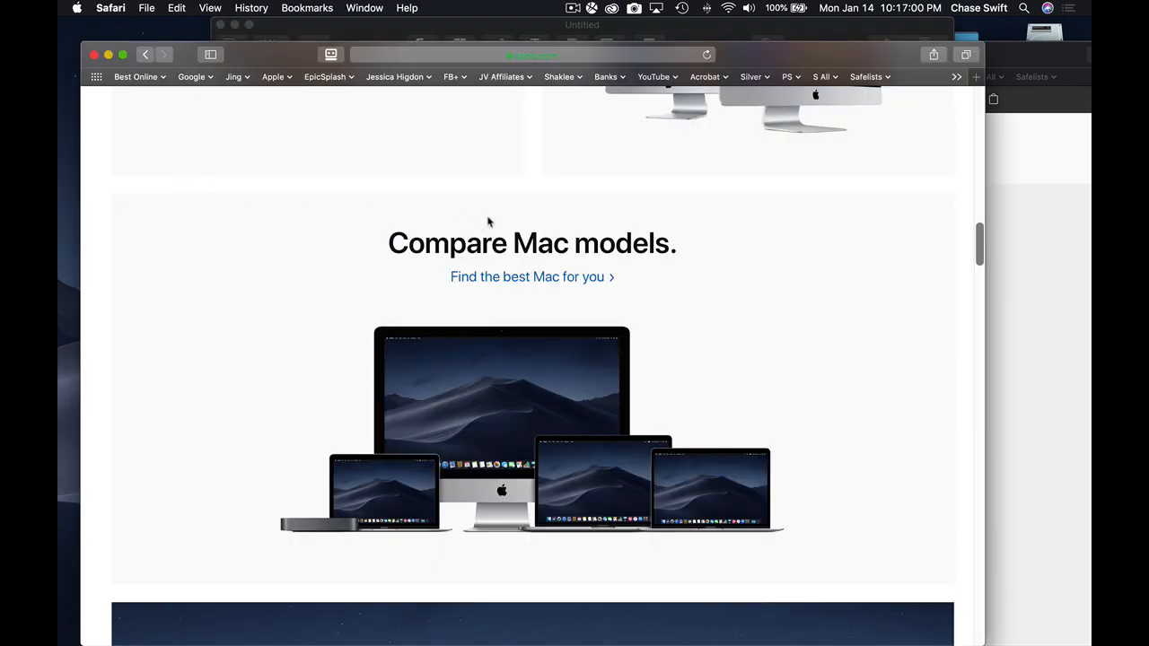
mouse_move(511, 219)
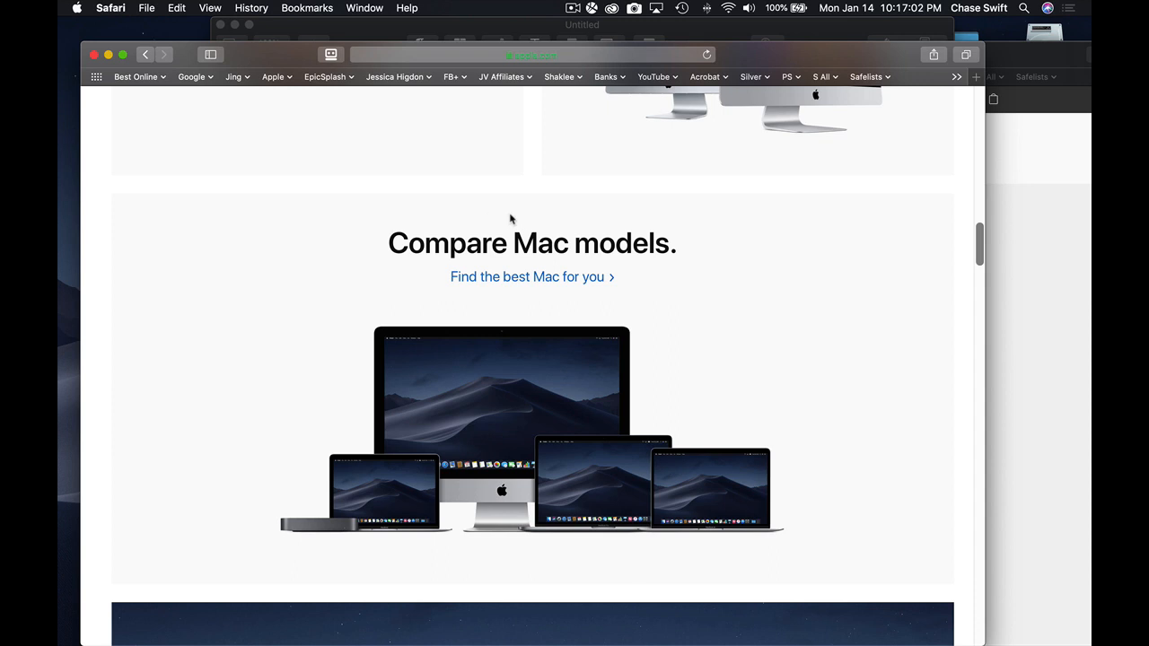